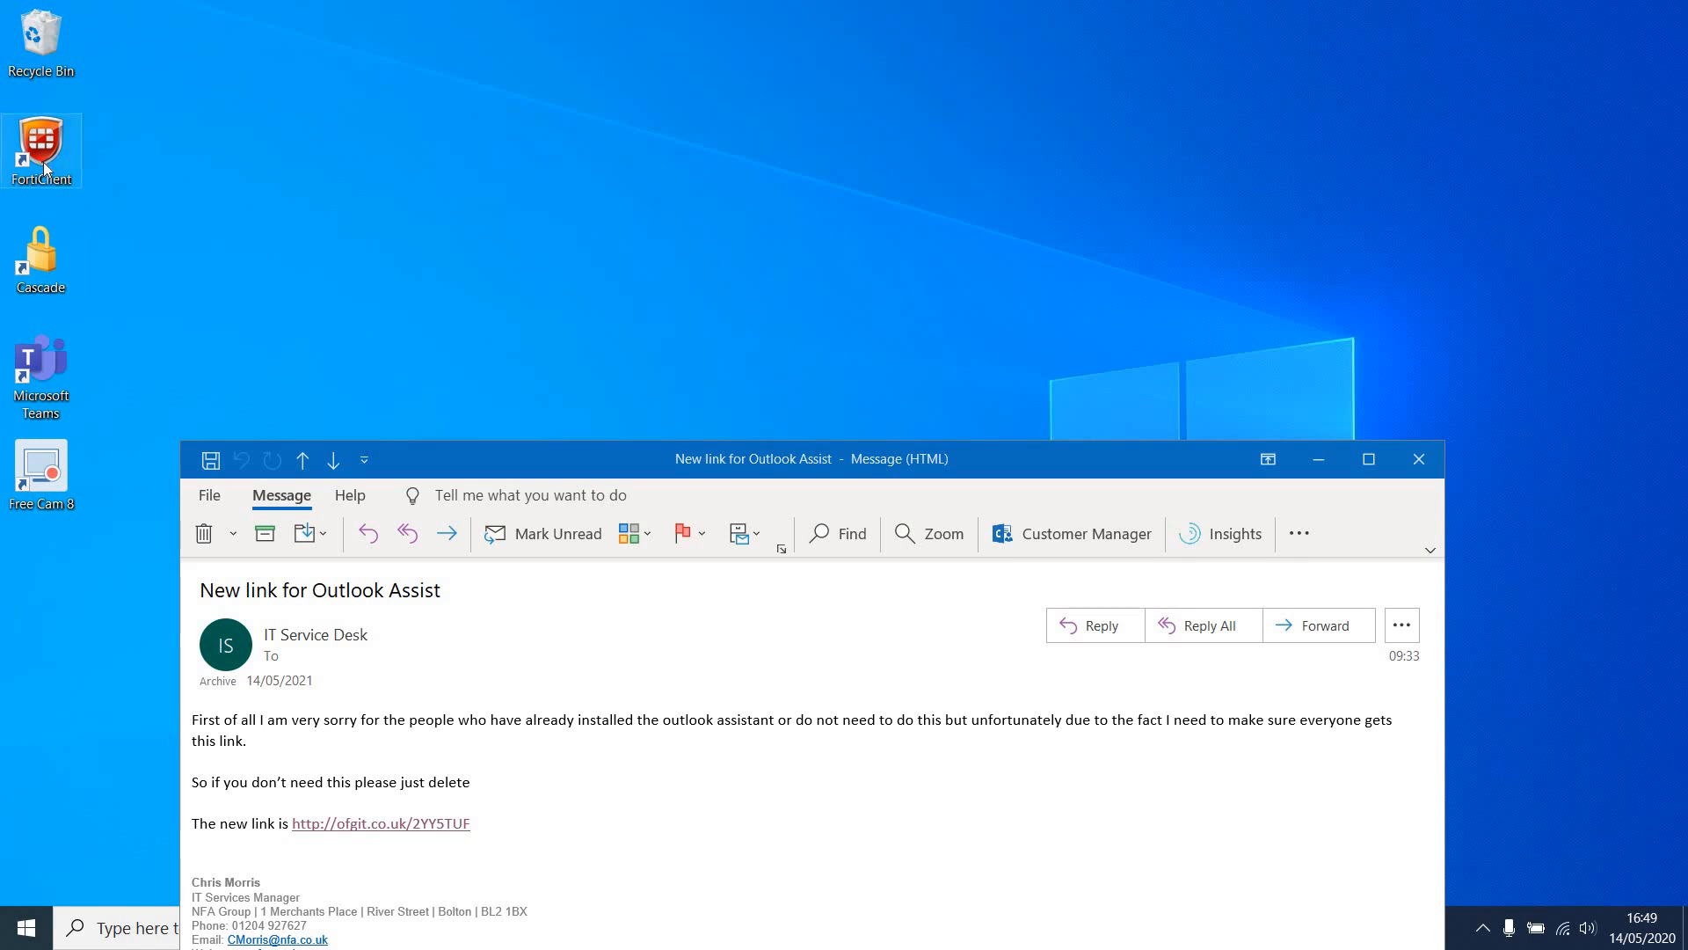
Launch FortiClient, enter the password, and connect to the Bolton VPN.
{"action": "double_click", "coordinate": [42, 149]}
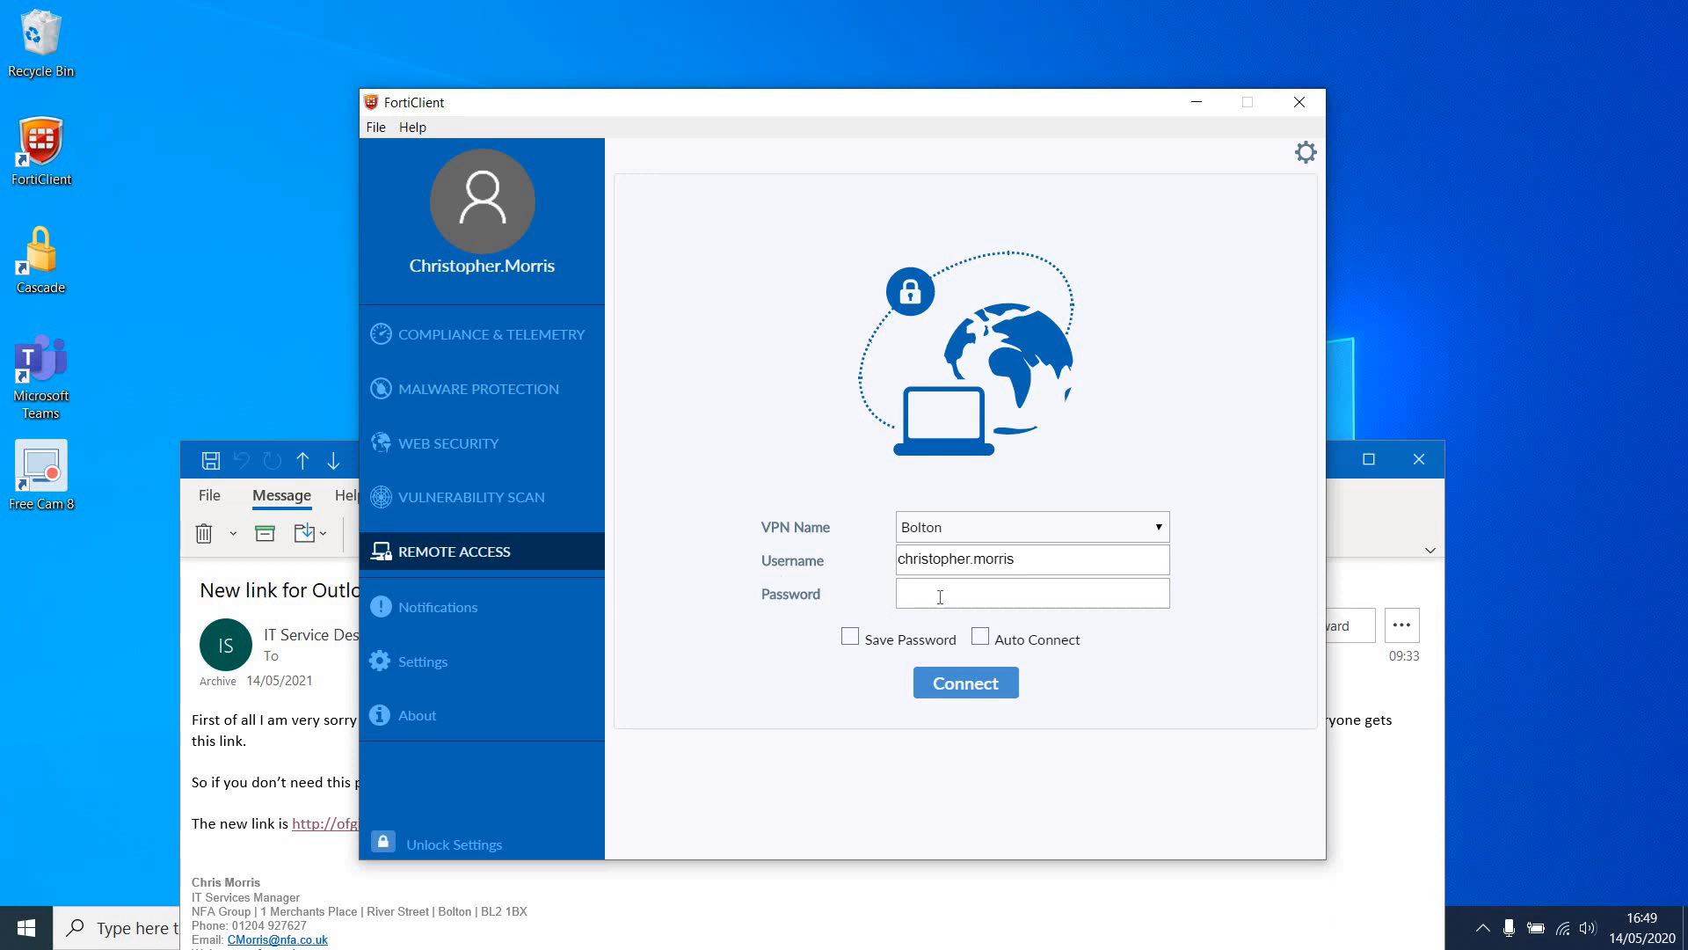
{"action": "left_click", "coordinate": [1030, 594]}
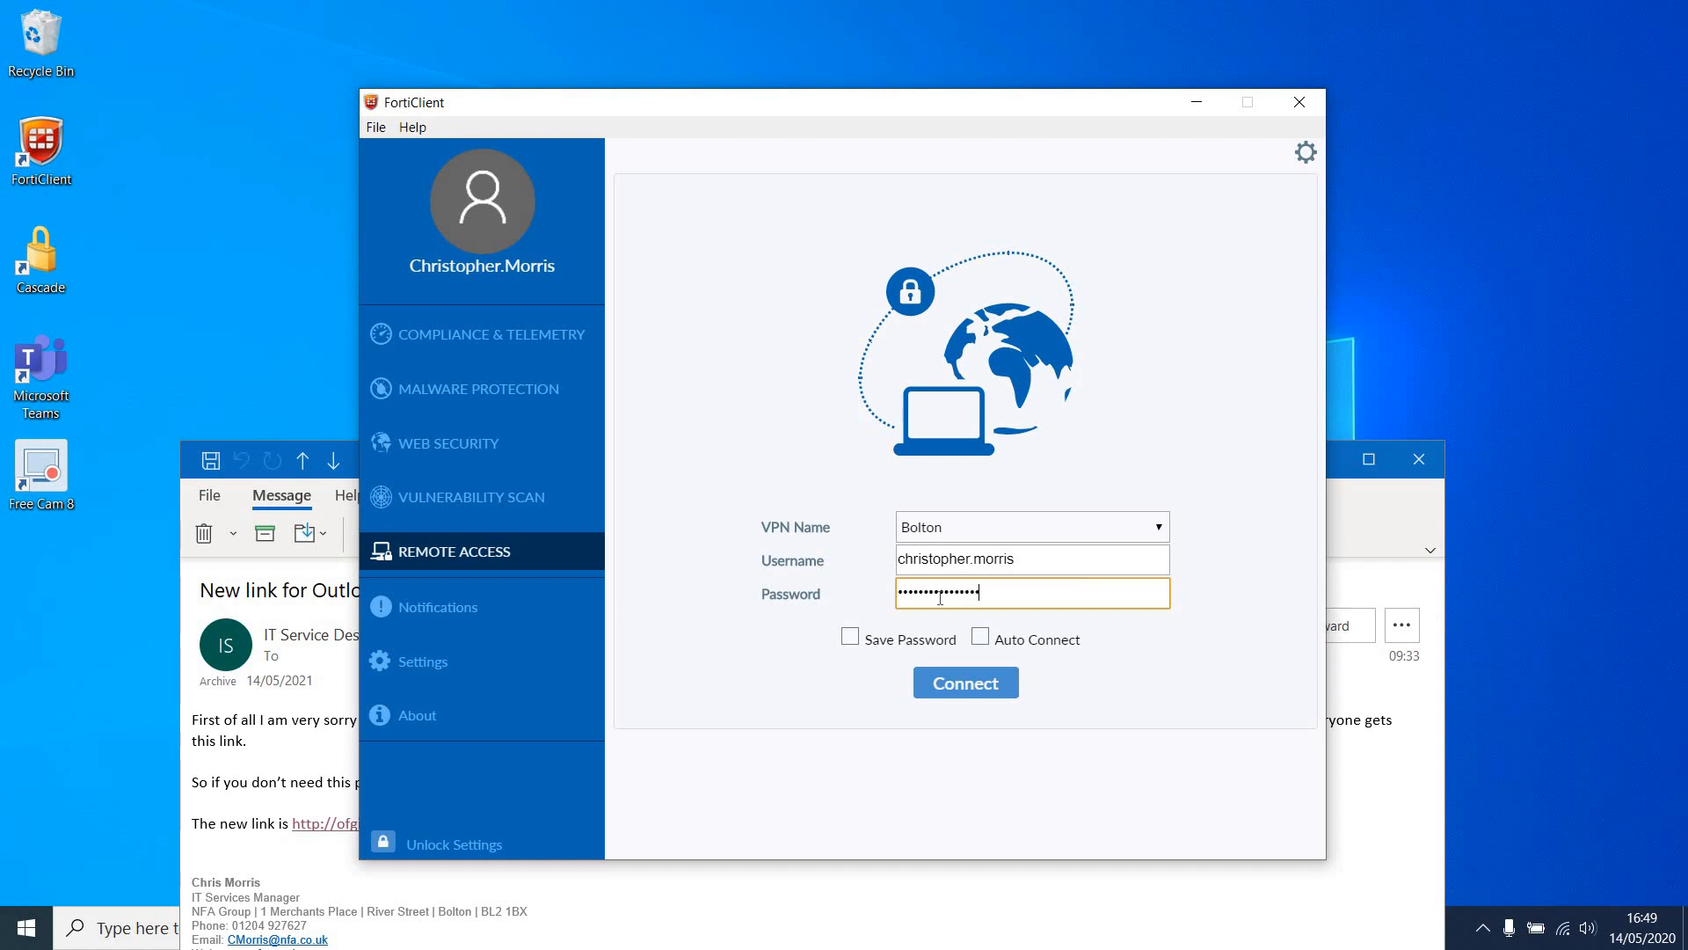
{"action": "left_click", "coordinate": [963, 681]}
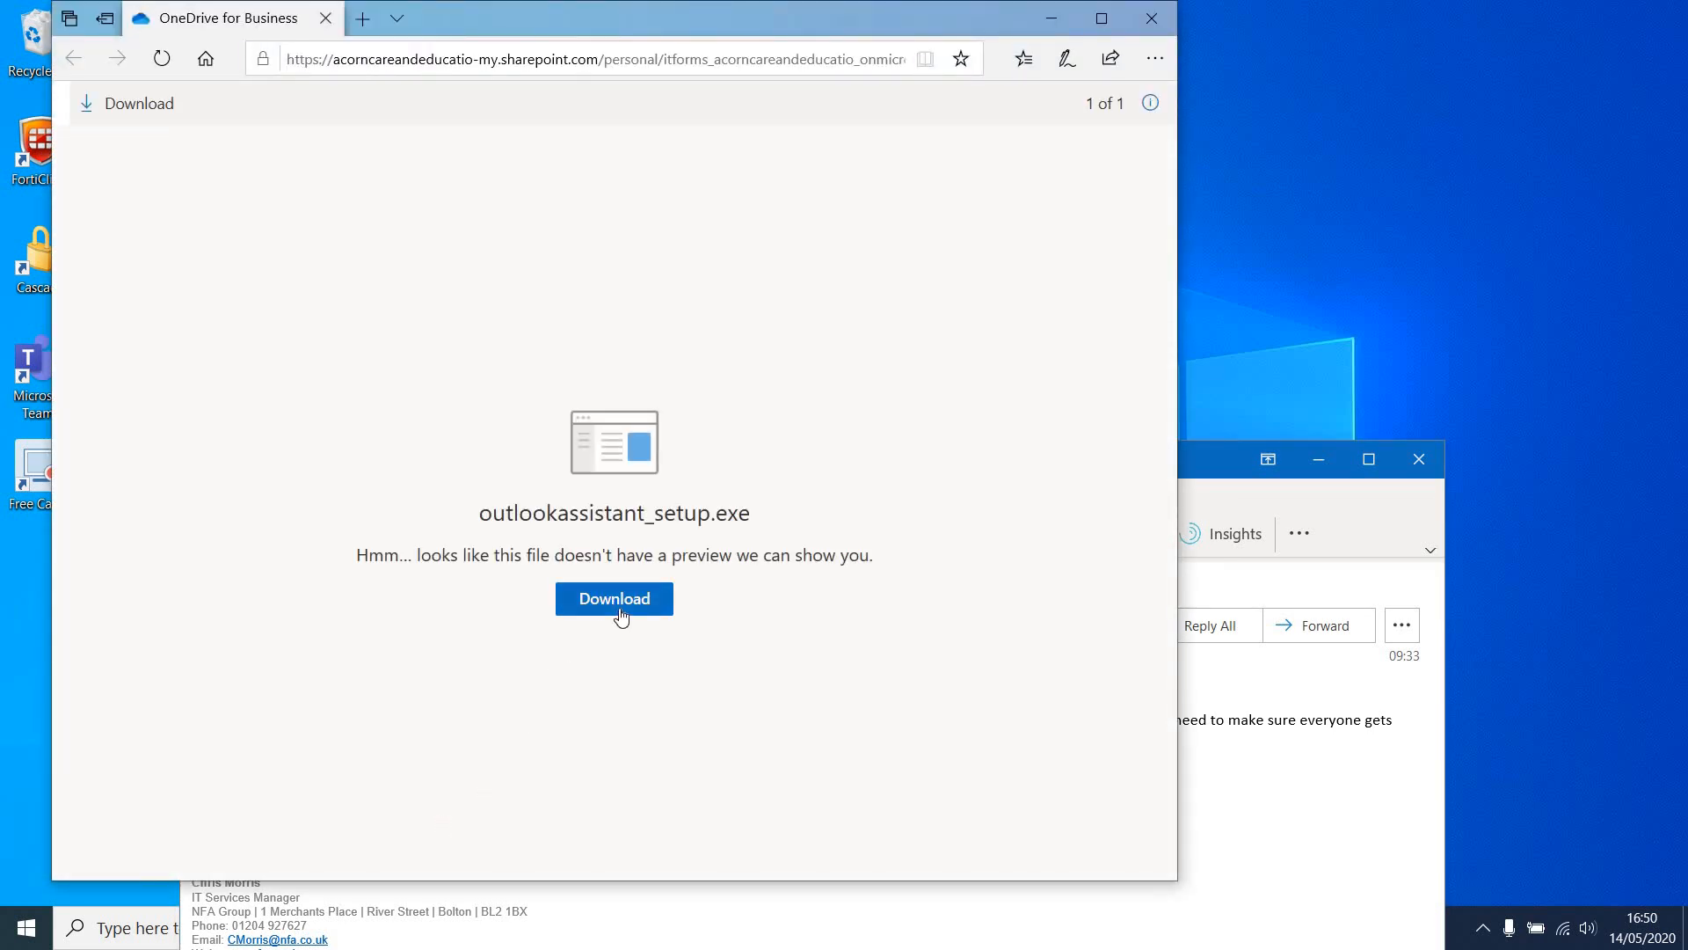
Download and save outlookassistant_setup.exe from the OneDrive page.
{"action": "left_click", "coordinate": [614, 599]}
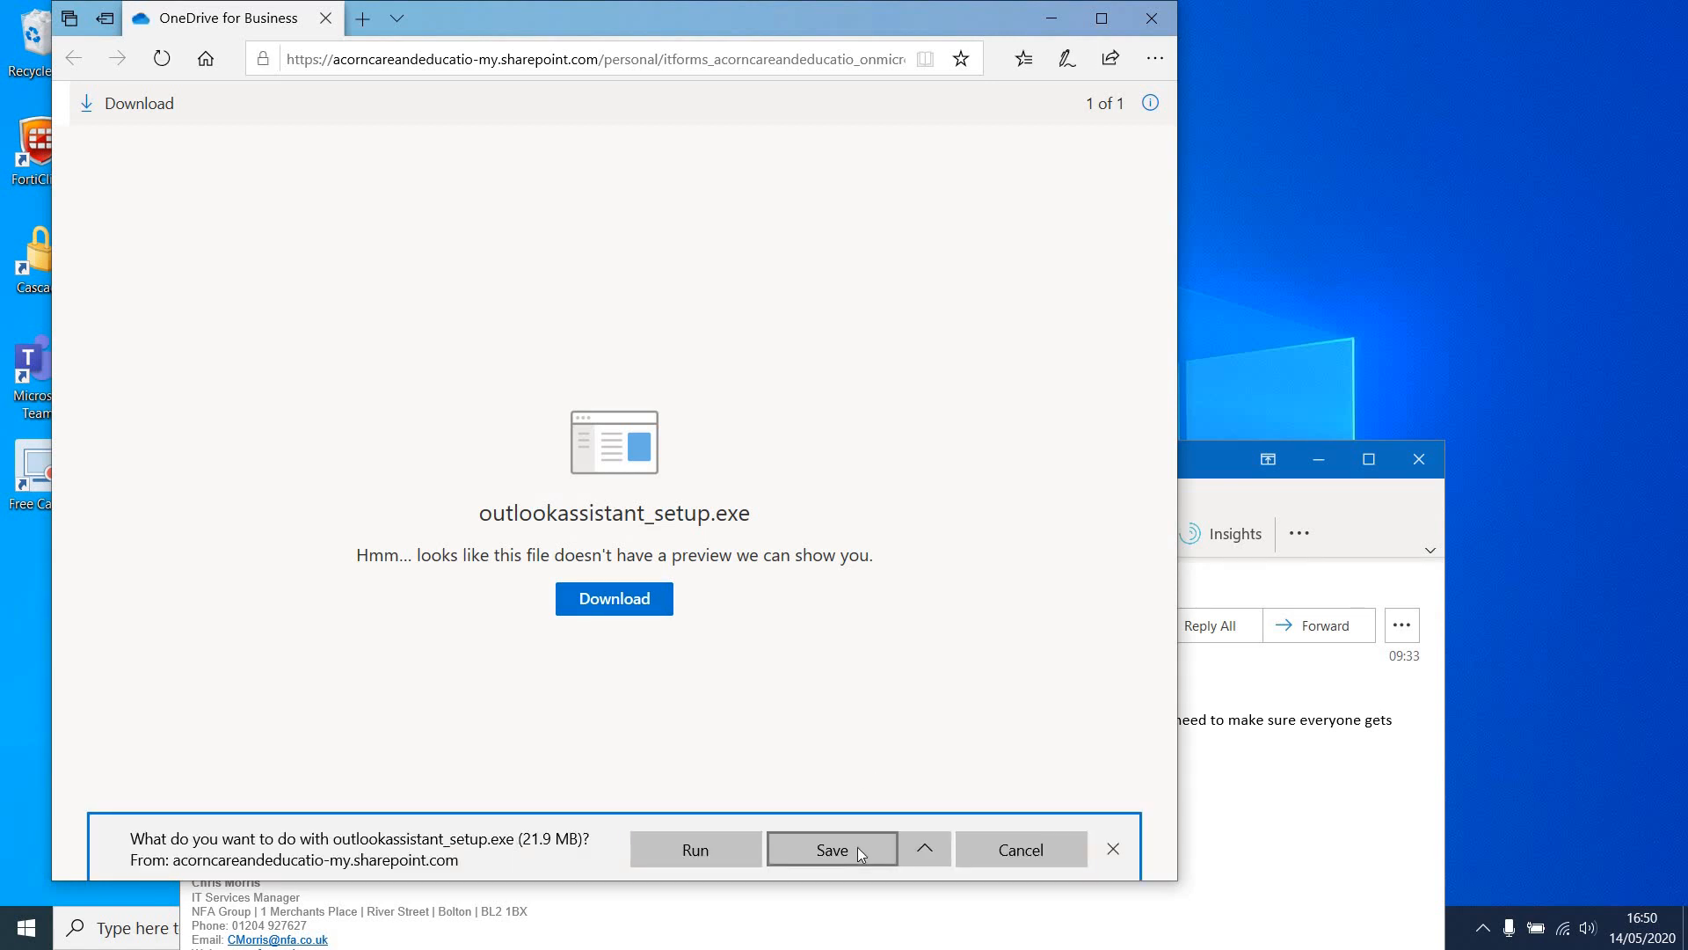
{"action": "left_click", "coordinate": [830, 849]}
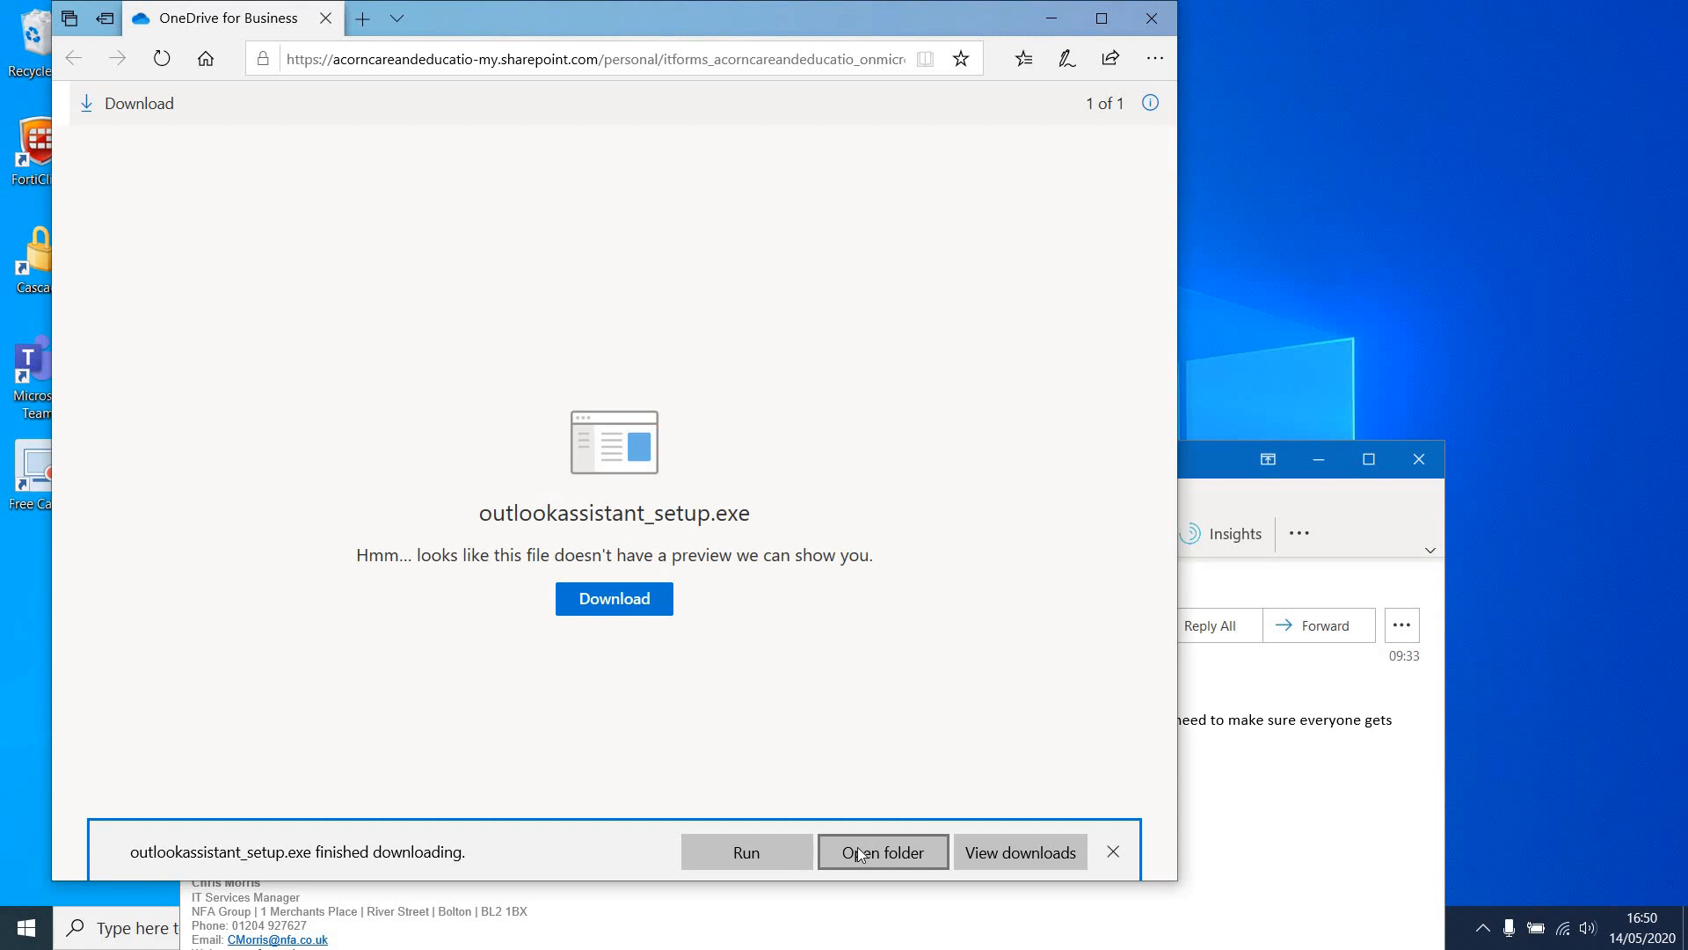
Open the Downloads folder and run outlookassistant_setup.
{"action": "left_click", "coordinate": [882, 852]}
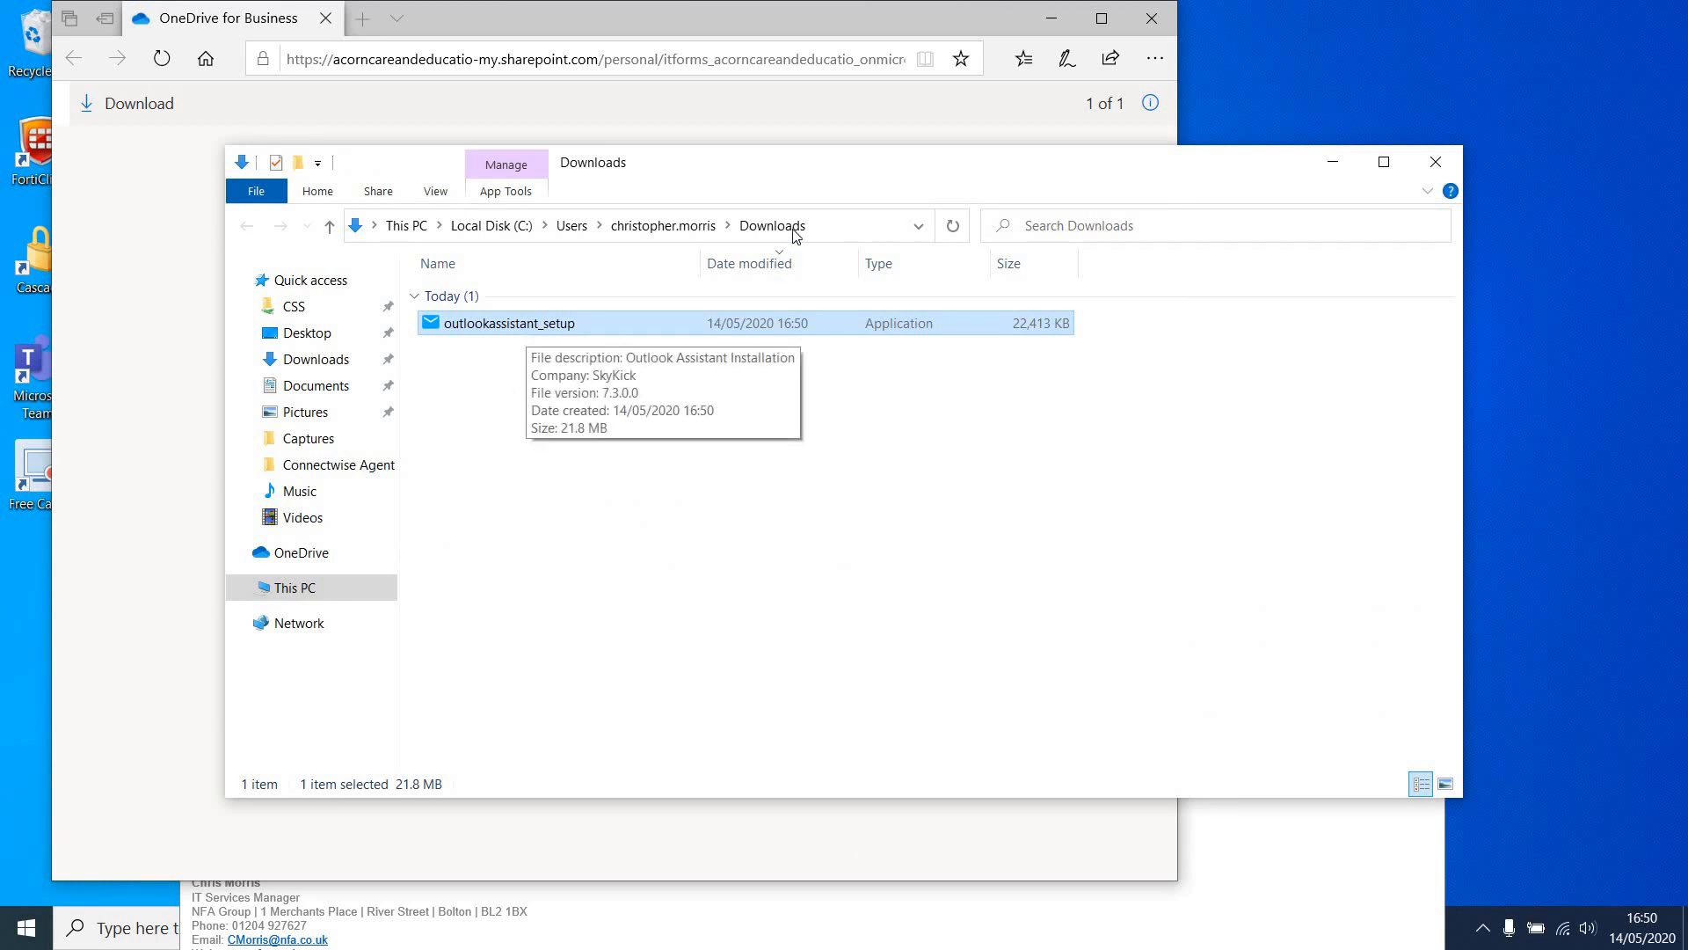
{"action": "mouse_move", "coordinate": [543, 335]}
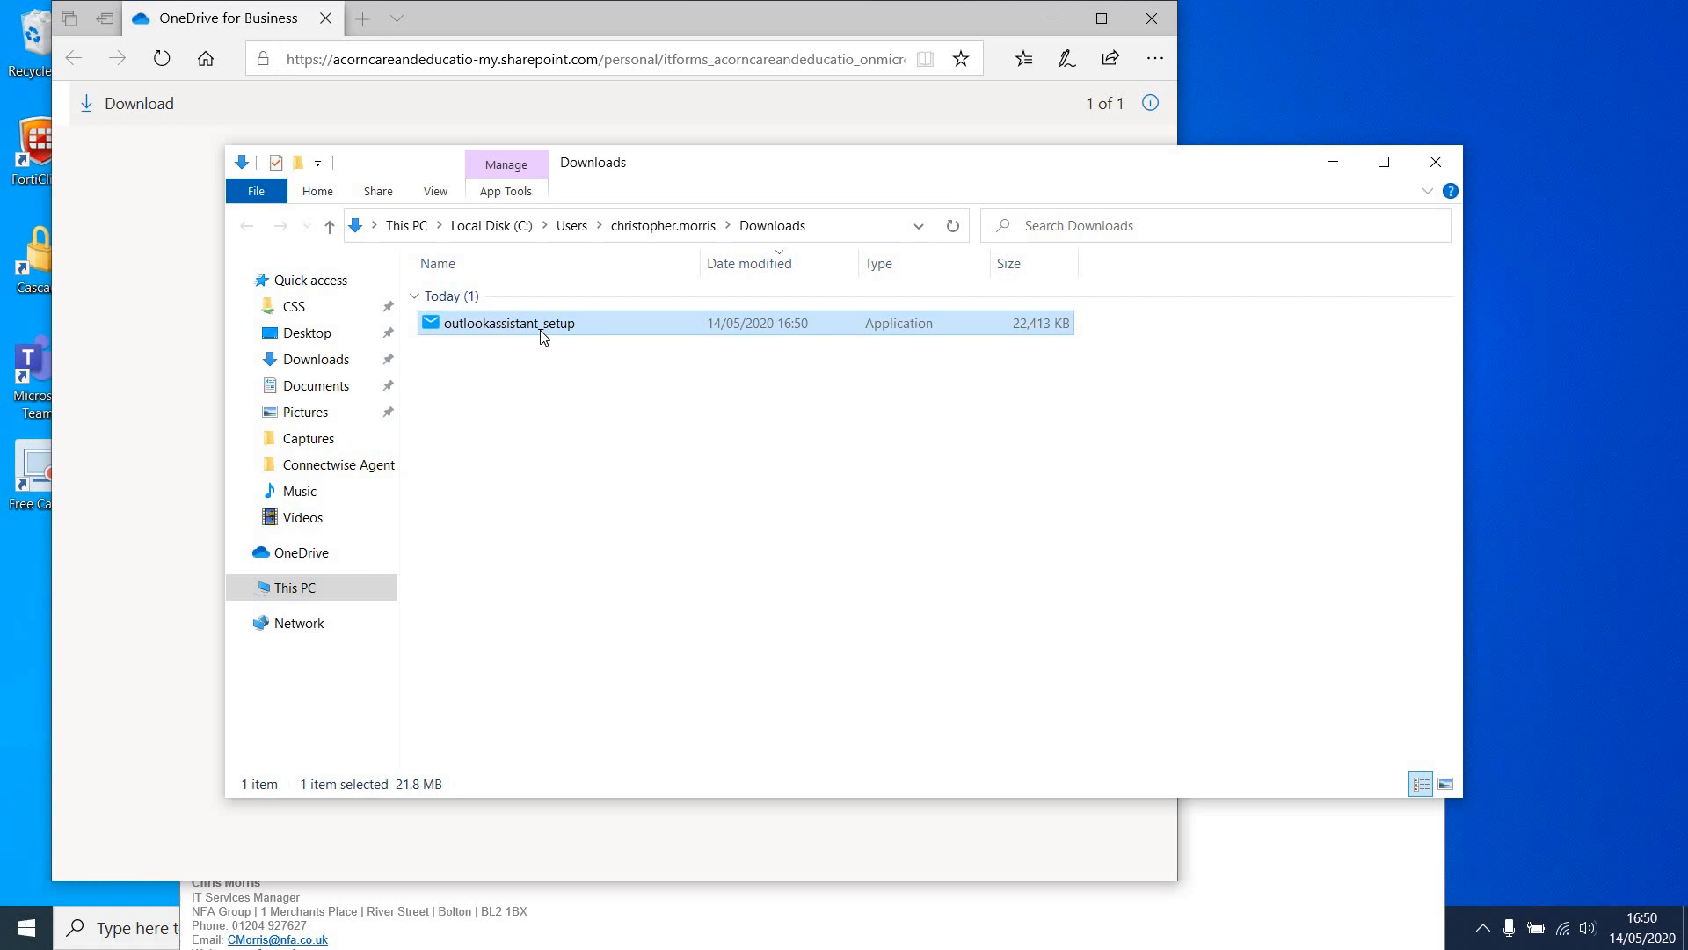
{"action": "right_click", "coordinate": [506, 323]}
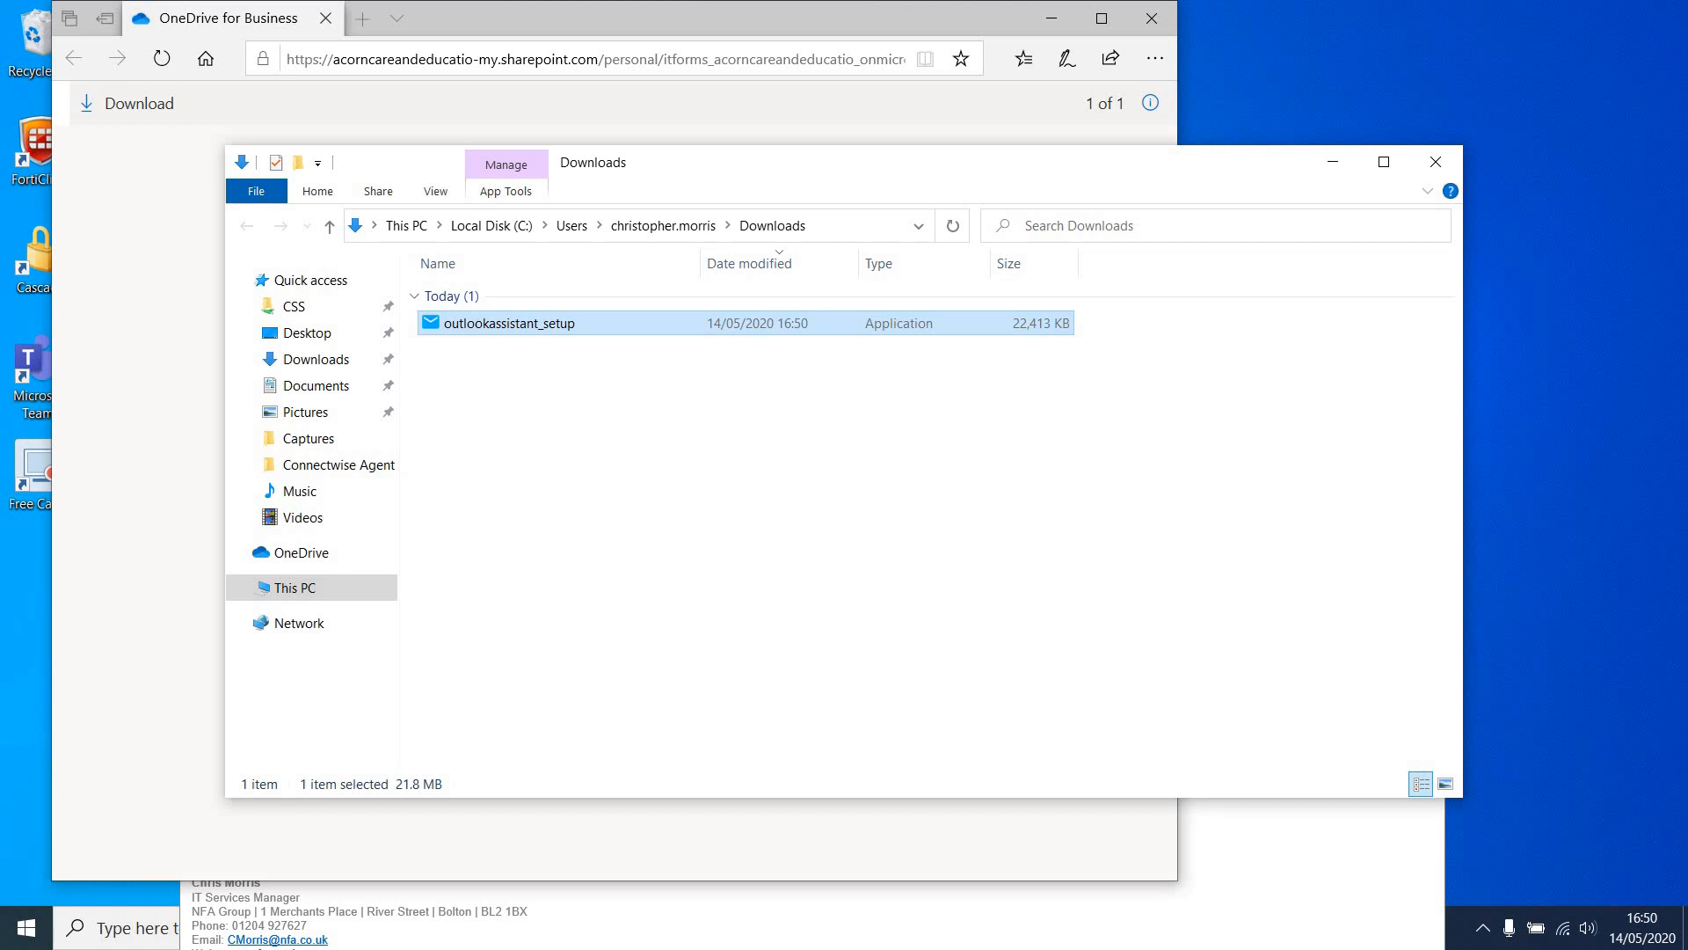
{"action": "double_click", "coordinate": [500, 322]}
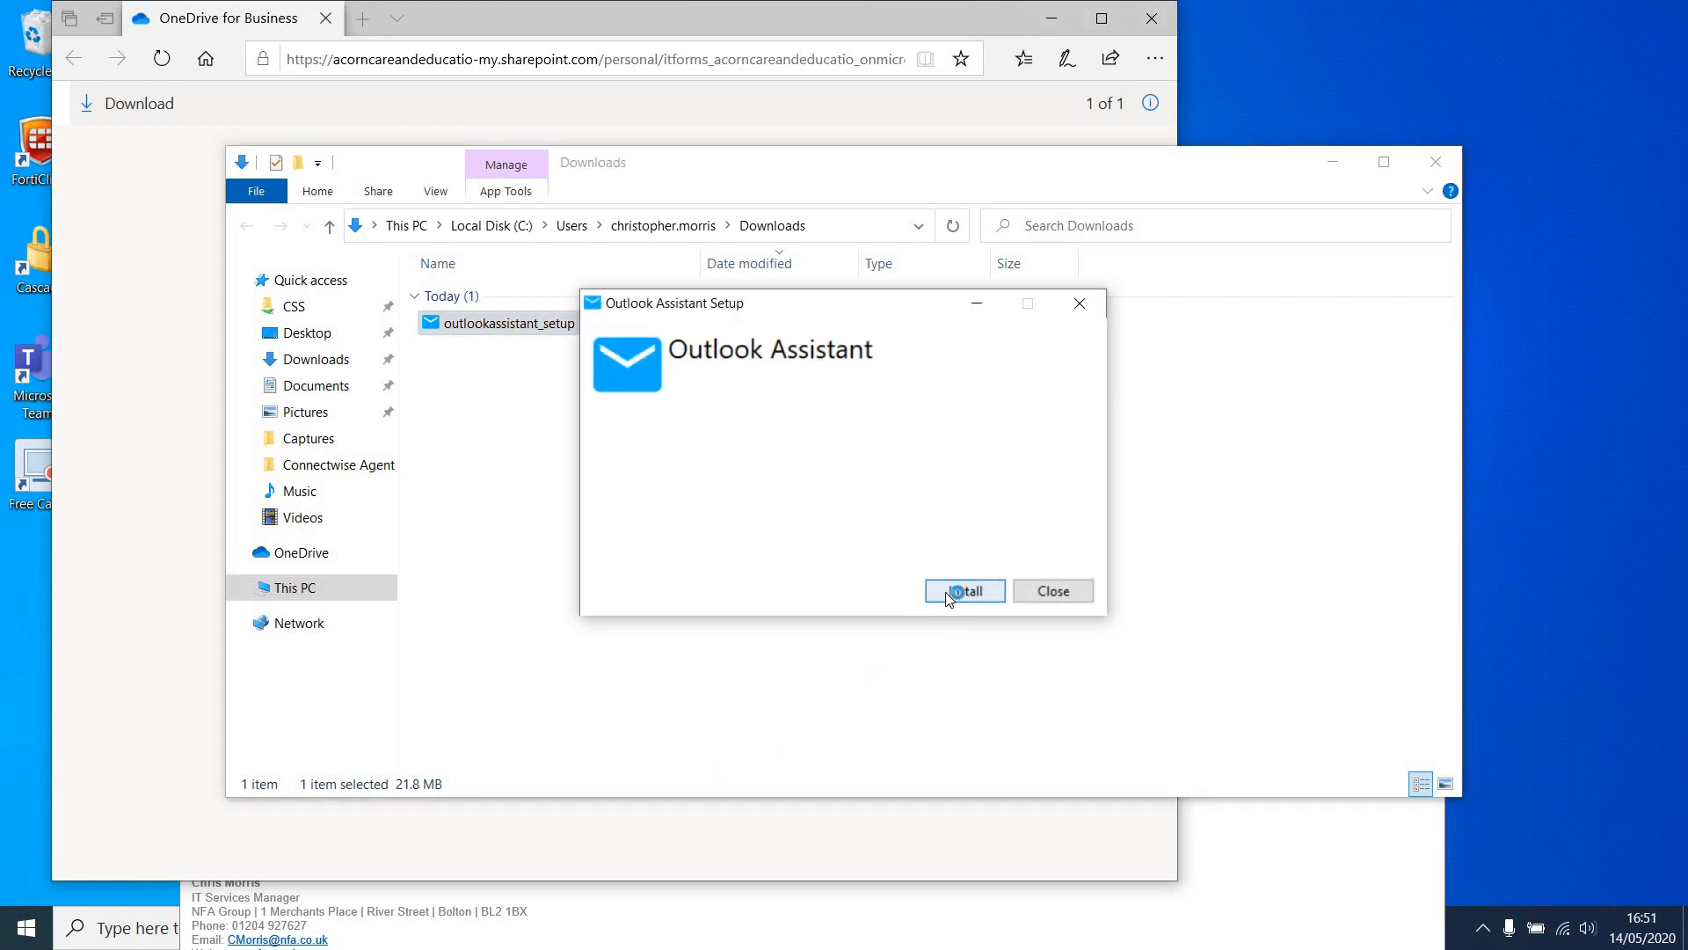
Install Outlook Assistant and close the installer after Setup Successful appears.
{"action": "left_click", "coordinate": [963, 590]}
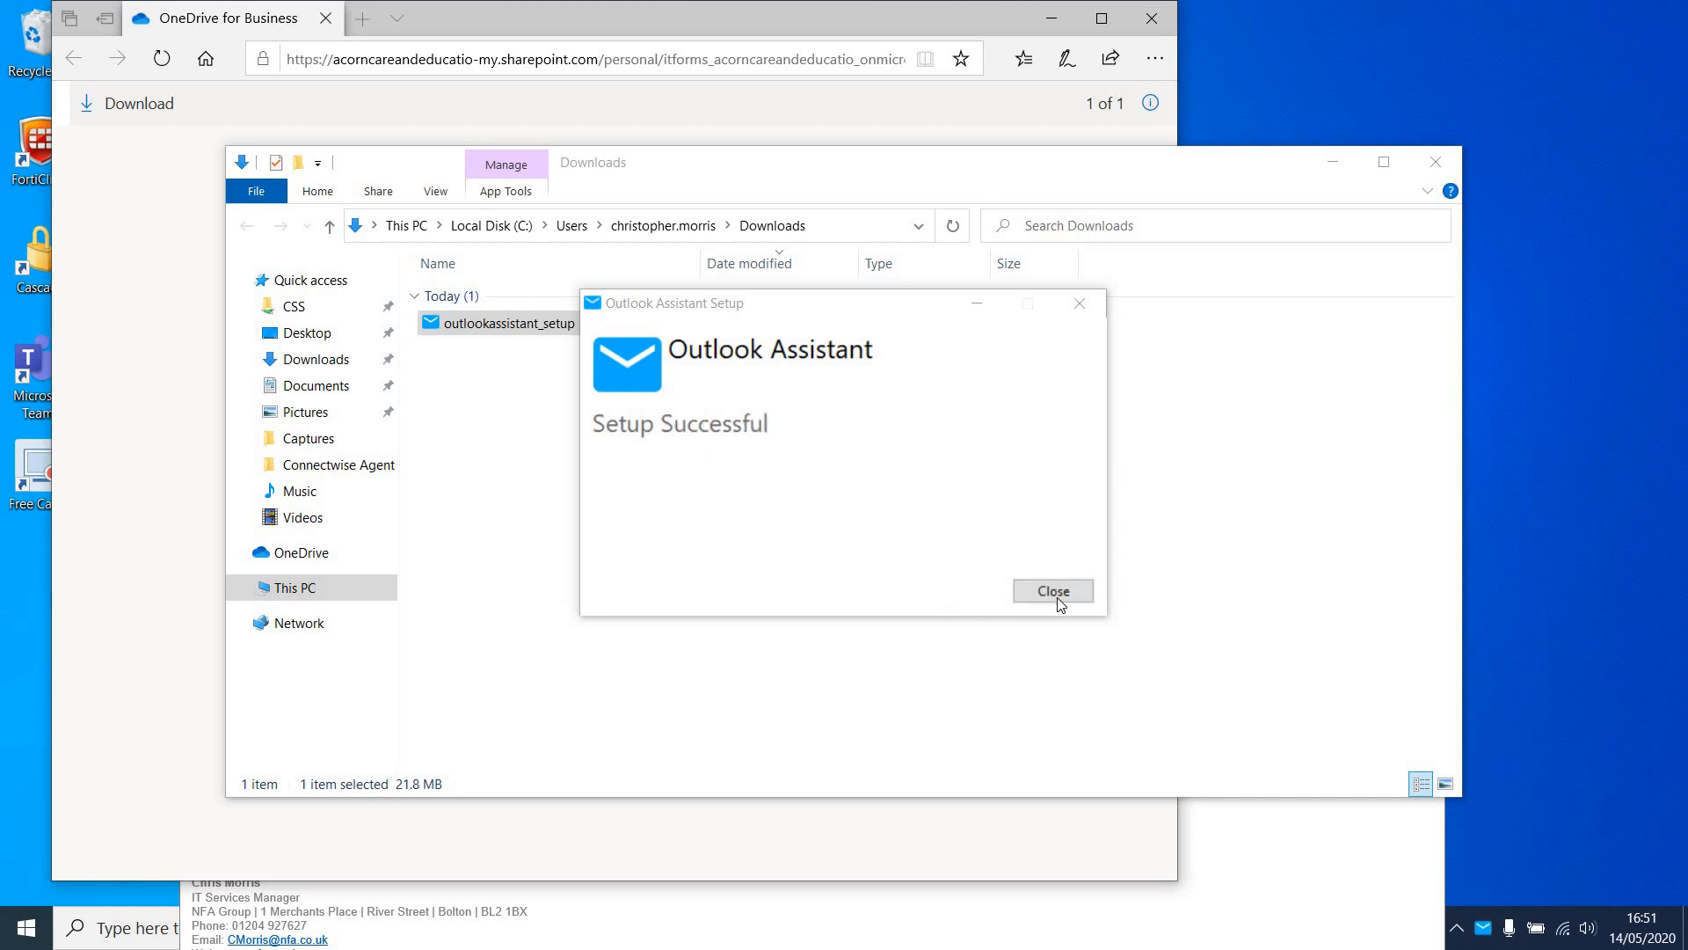
{"action": "left_click", "coordinate": [1051, 591]}
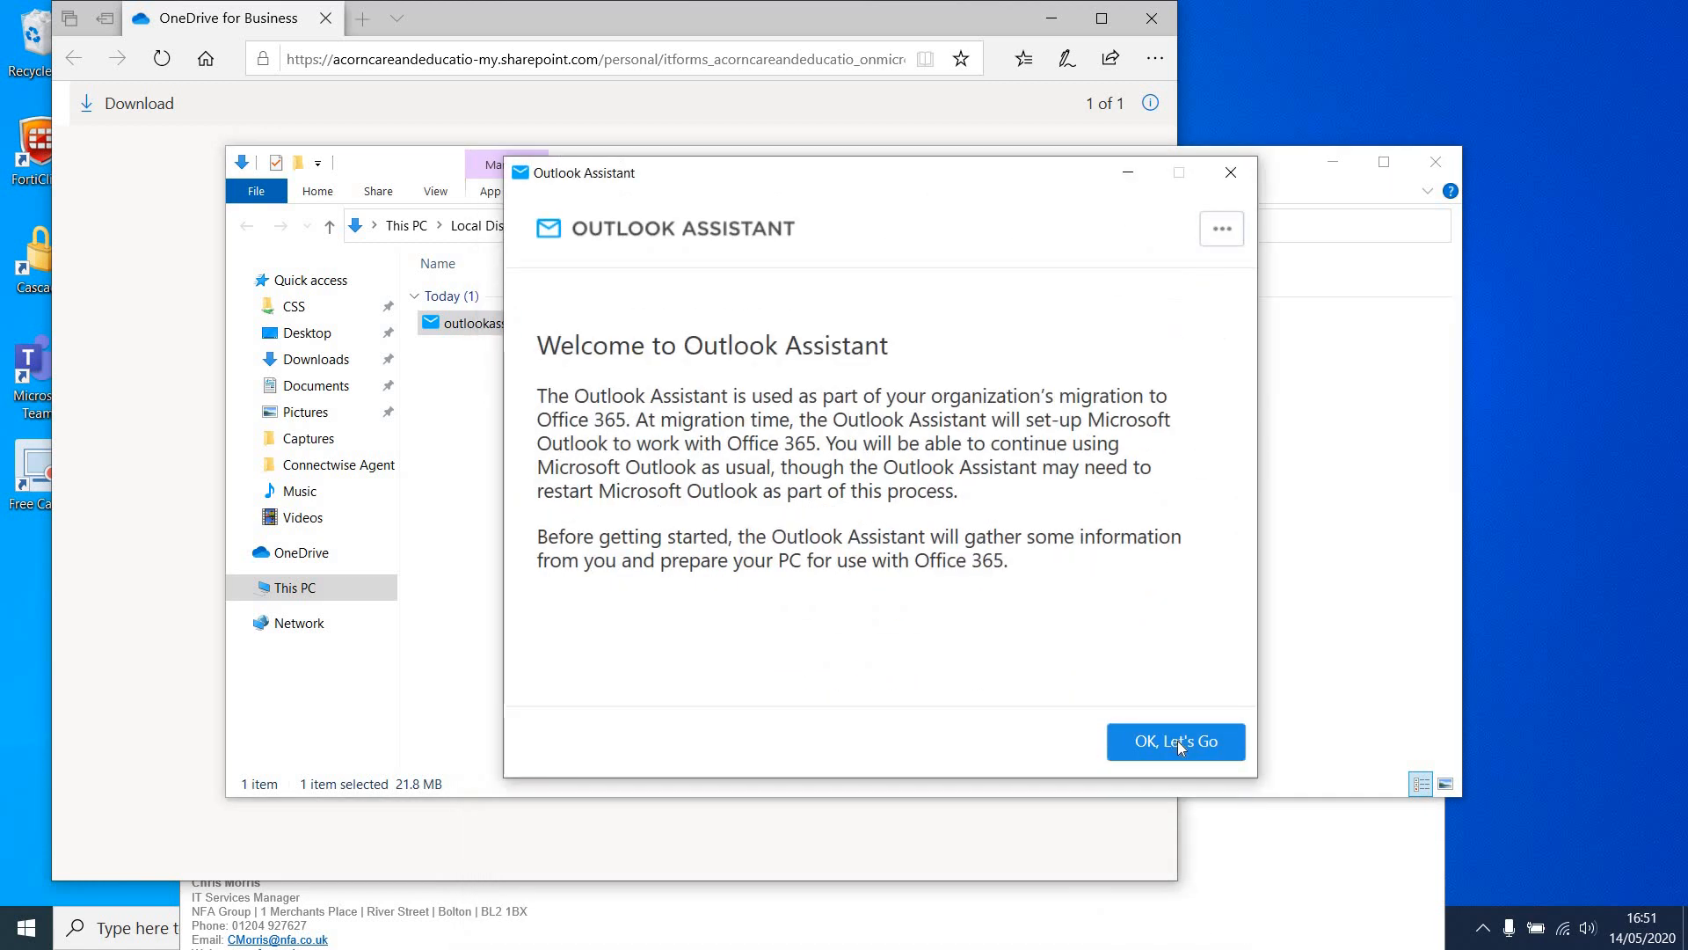
Pass the welcome screen, close the assistant window, and confirm it remains in the tray.
{"action": "left_click", "coordinate": [1175, 740]}
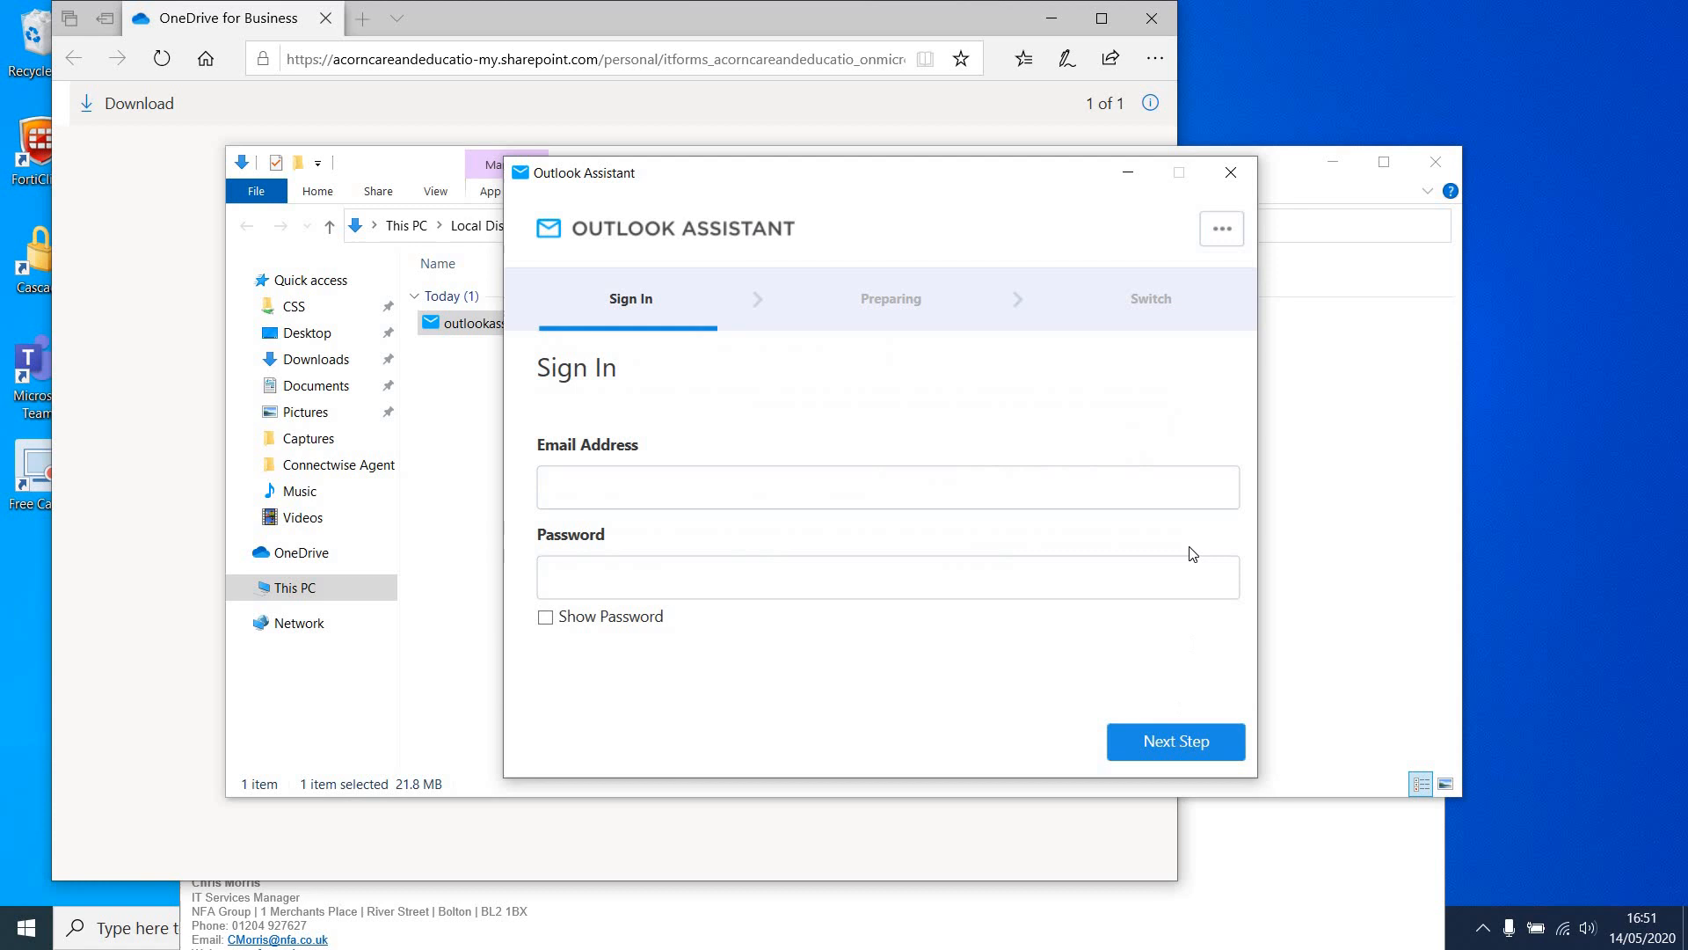
{"action": "mouse_move", "coordinate": [822, 452]}
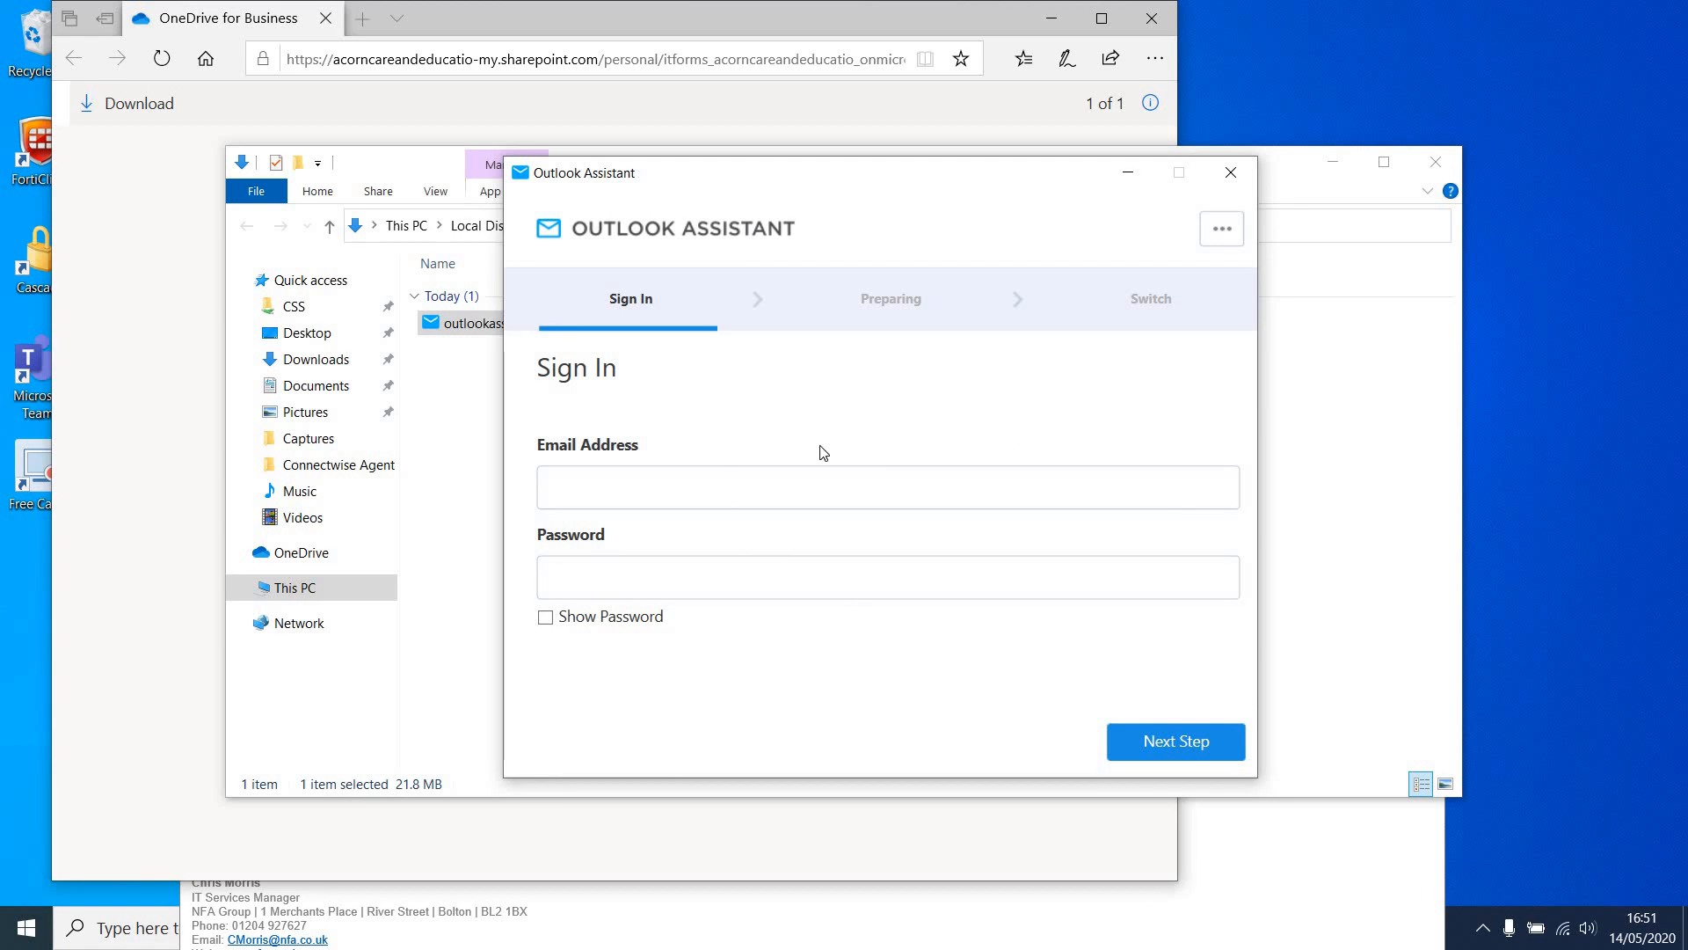
{"action": "mouse_move", "coordinate": [1074, 217]}
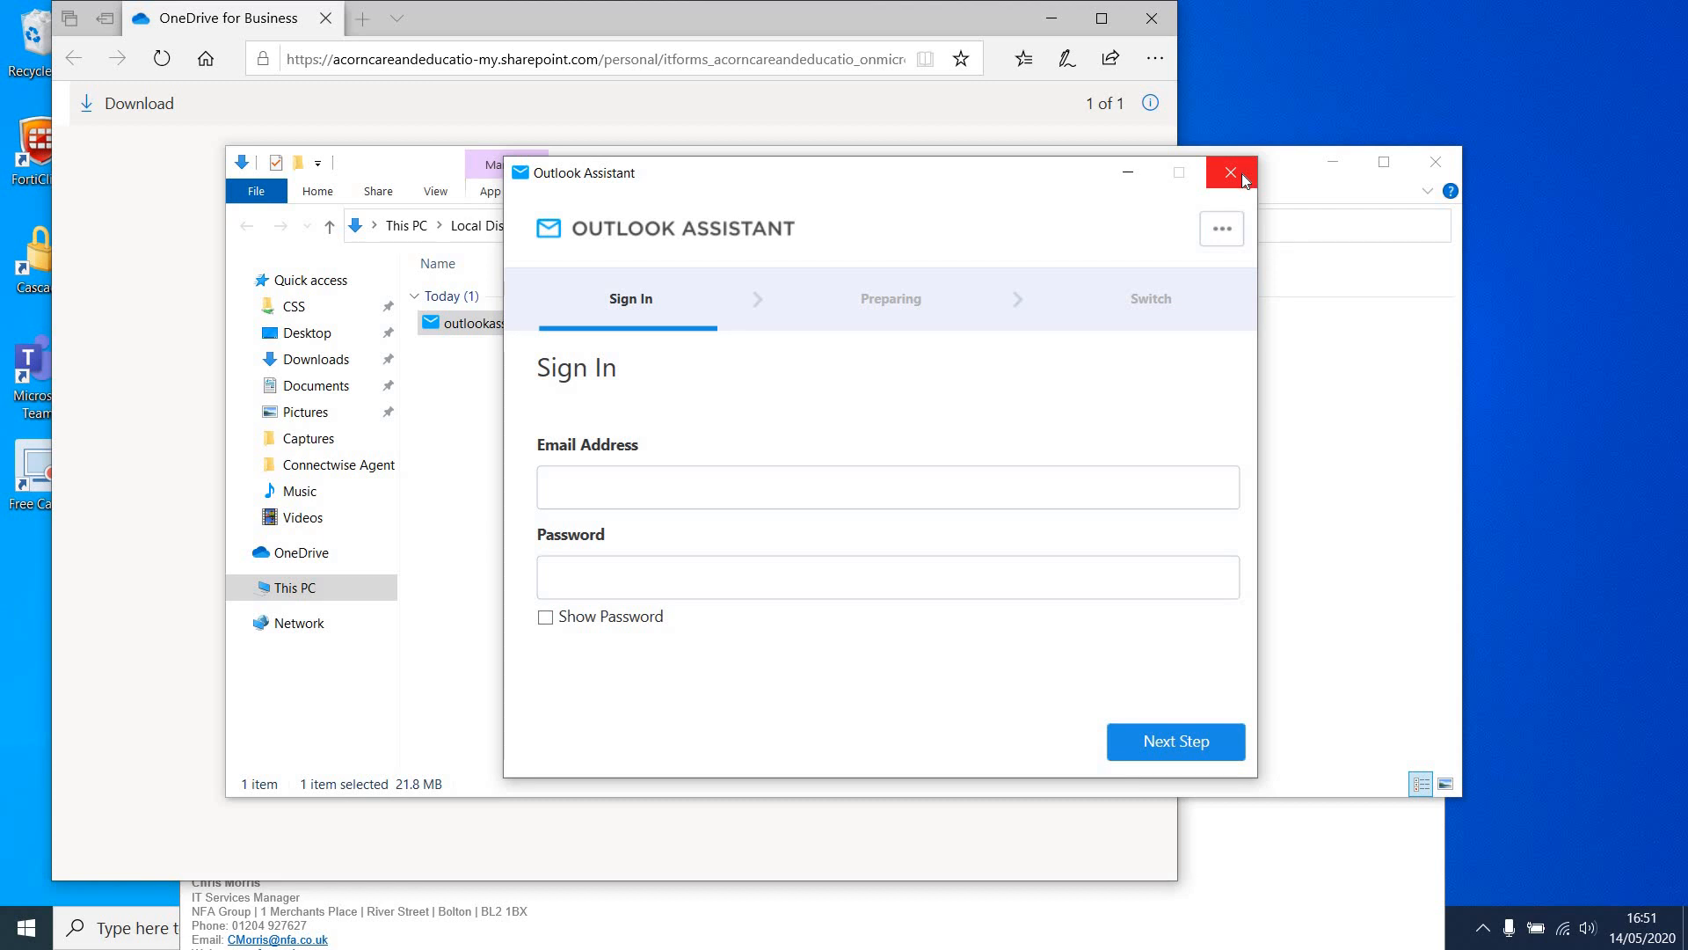
{"action": "mouse_move", "coordinate": [701, 557]}
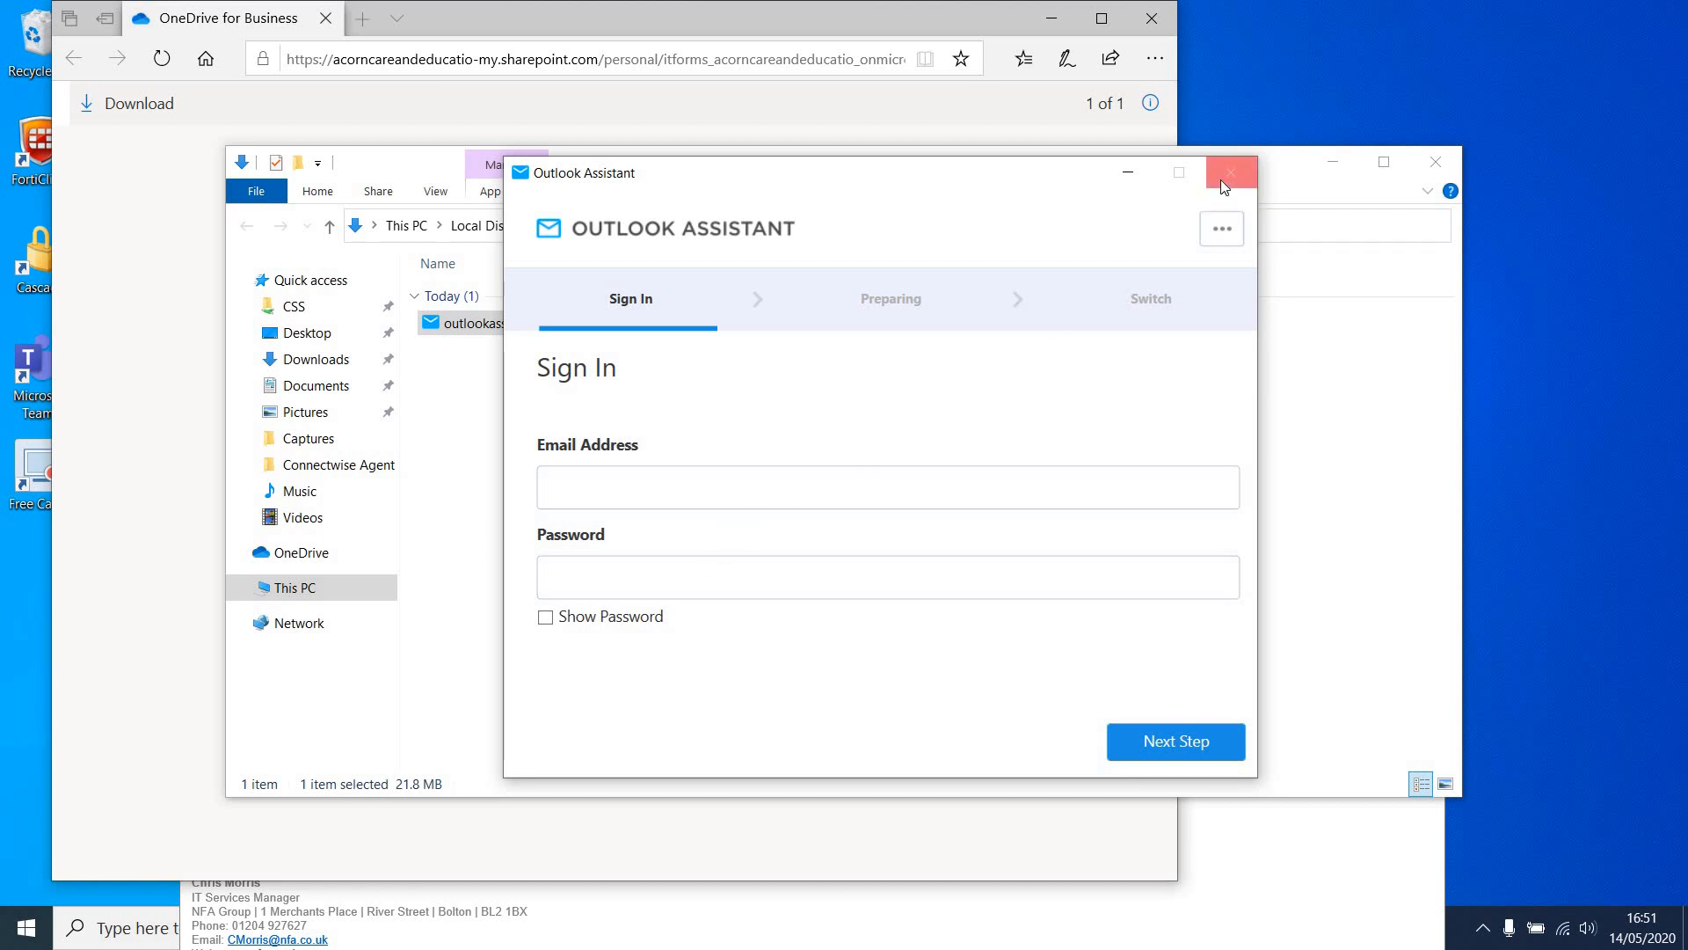
{"action": "mouse_move", "coordinate": [1231, 172]}
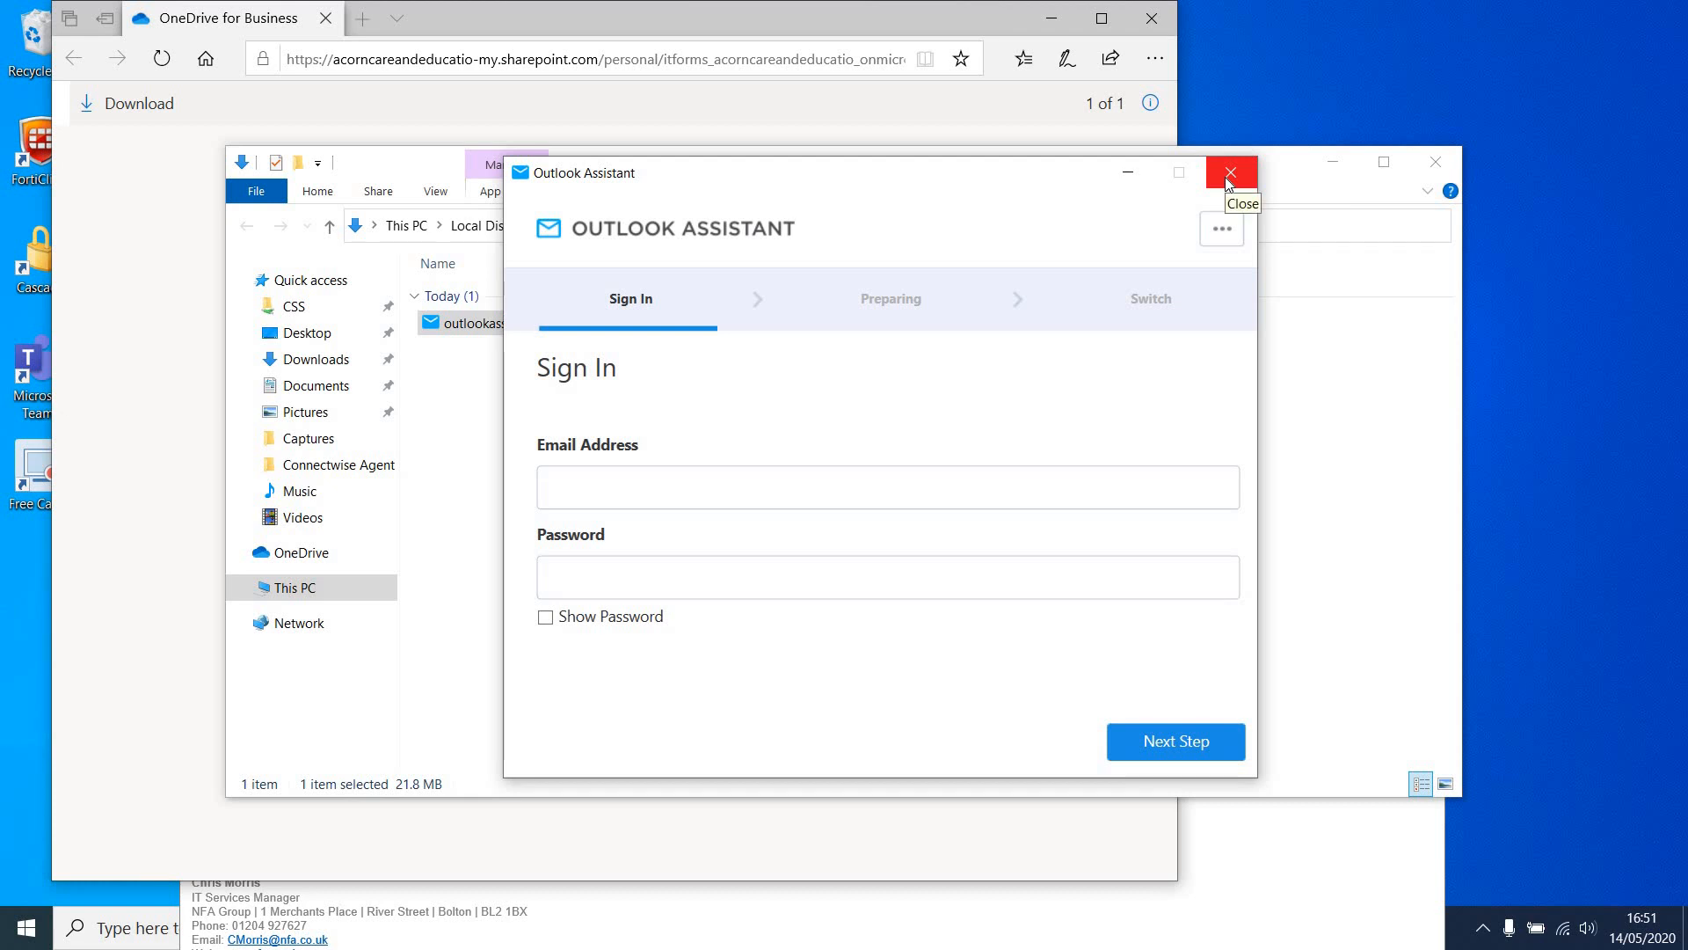
{"action": "left_click", "coordinate": [1229, 172]}
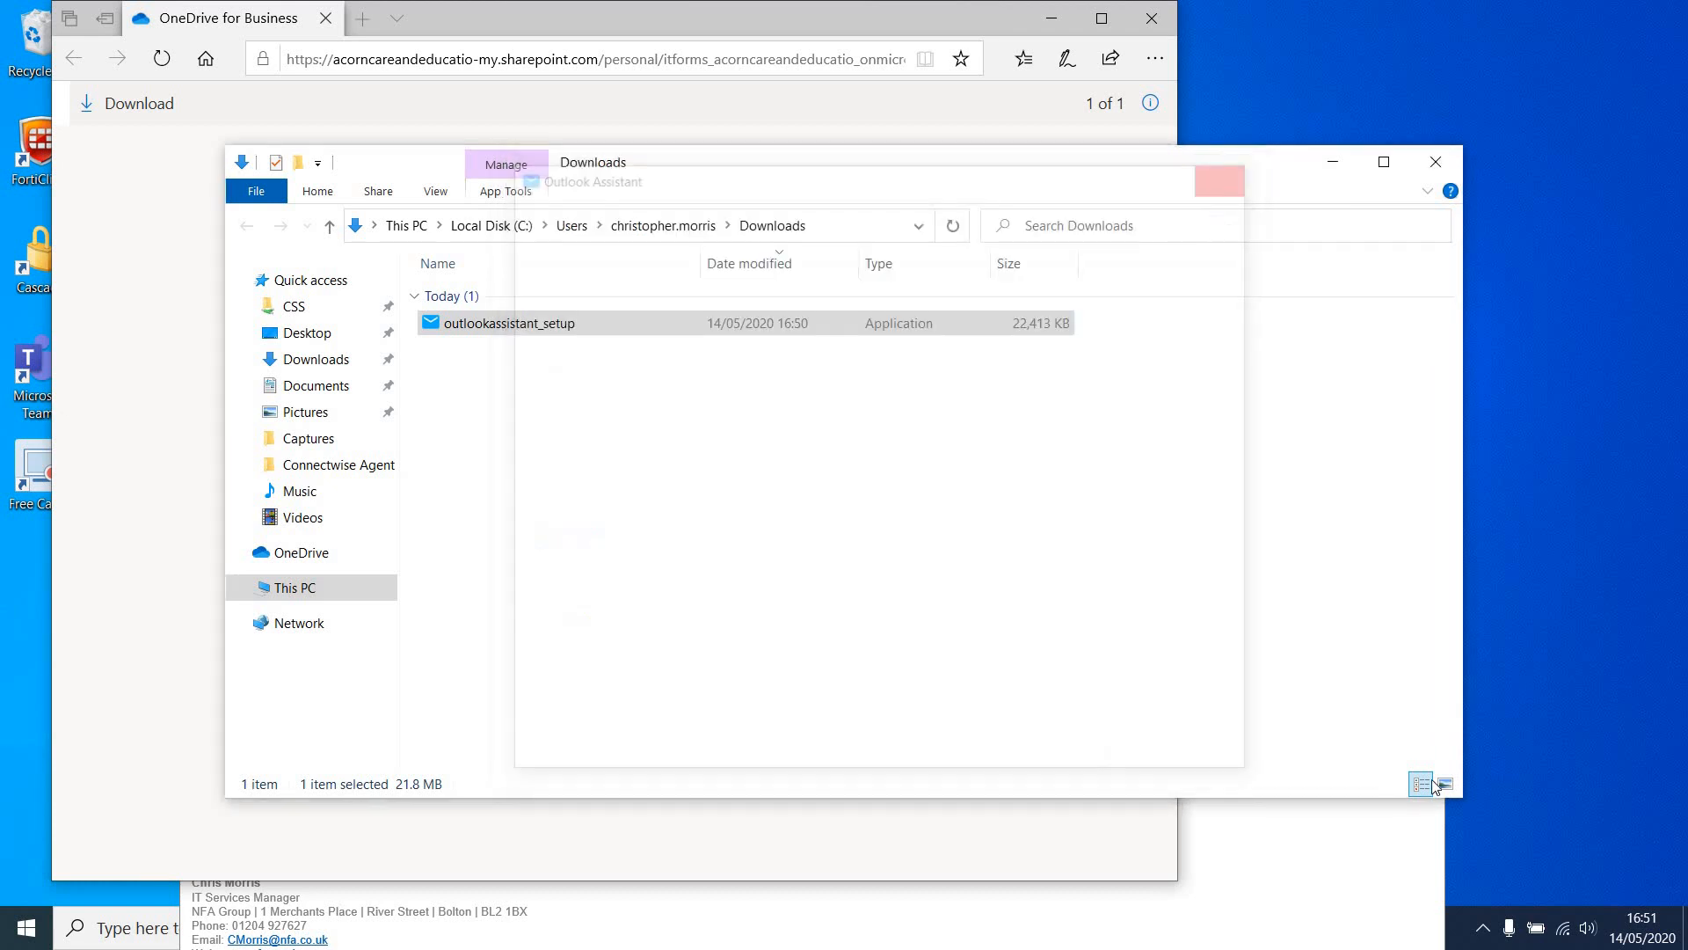
{"action": "left_click", "coordinate": [1483, 927]}
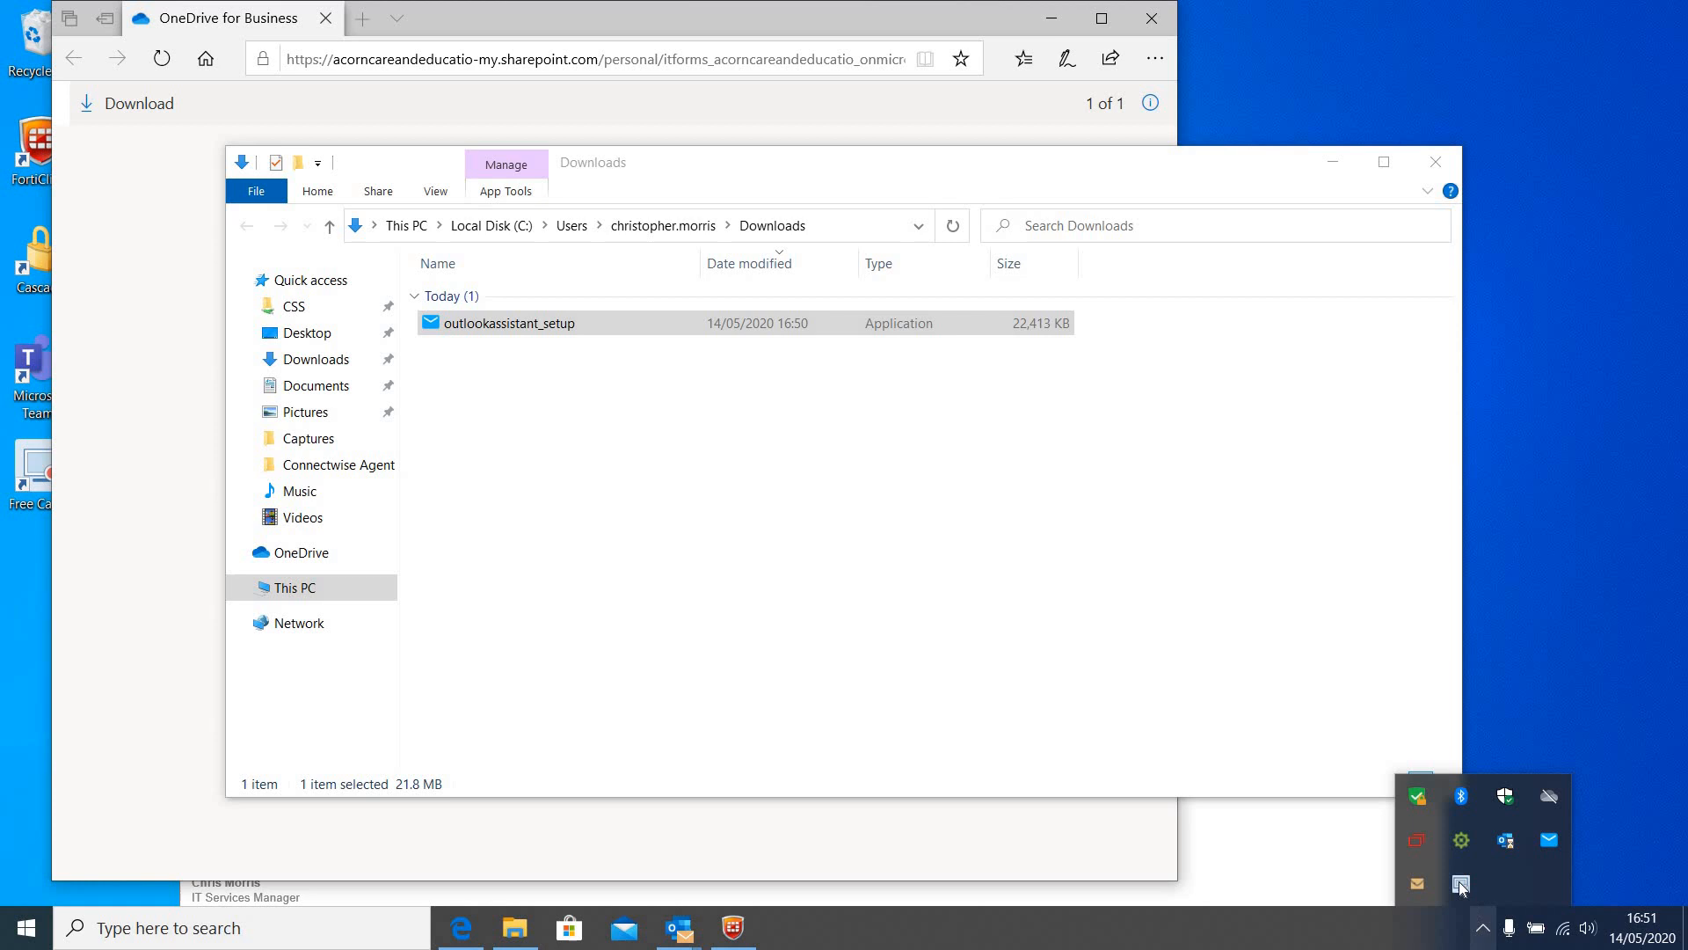